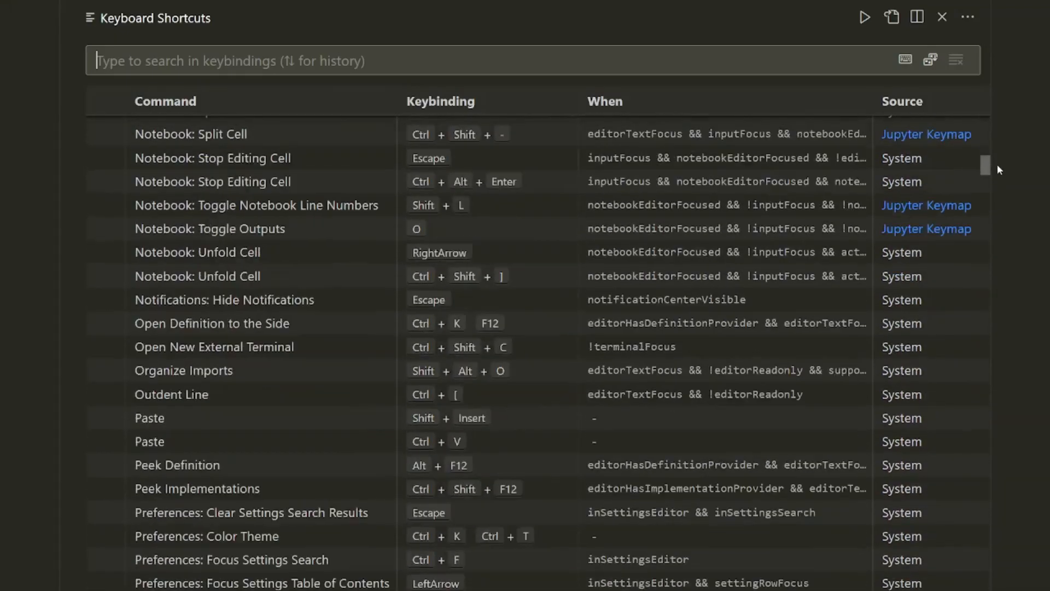
# Scroll down through the Keyboard Shortcuts list before returning to settings.py.
pyautogui.scroll(-3)
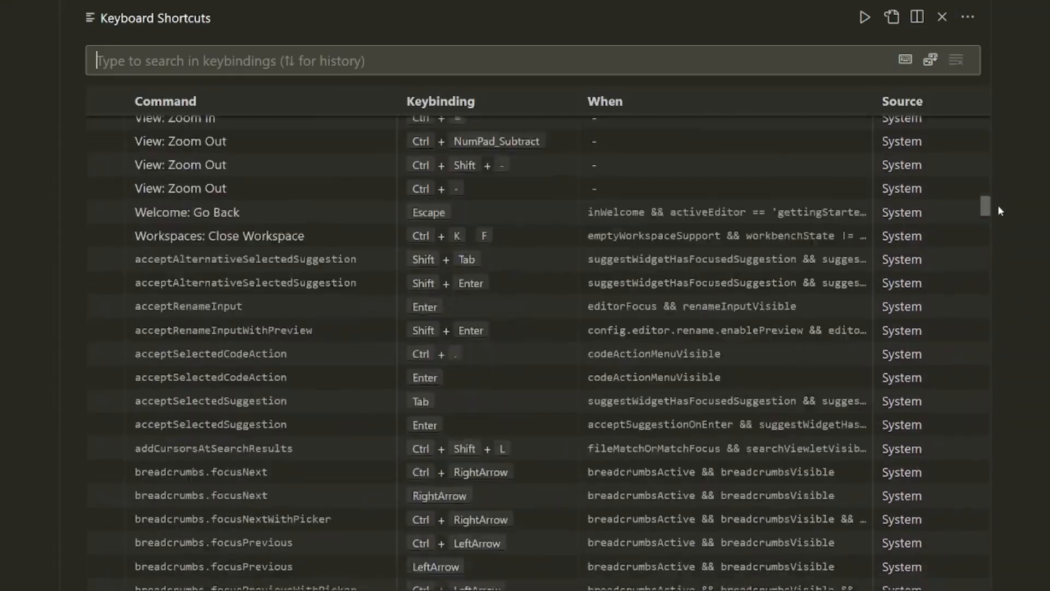
pyautogui.scroll(-3)
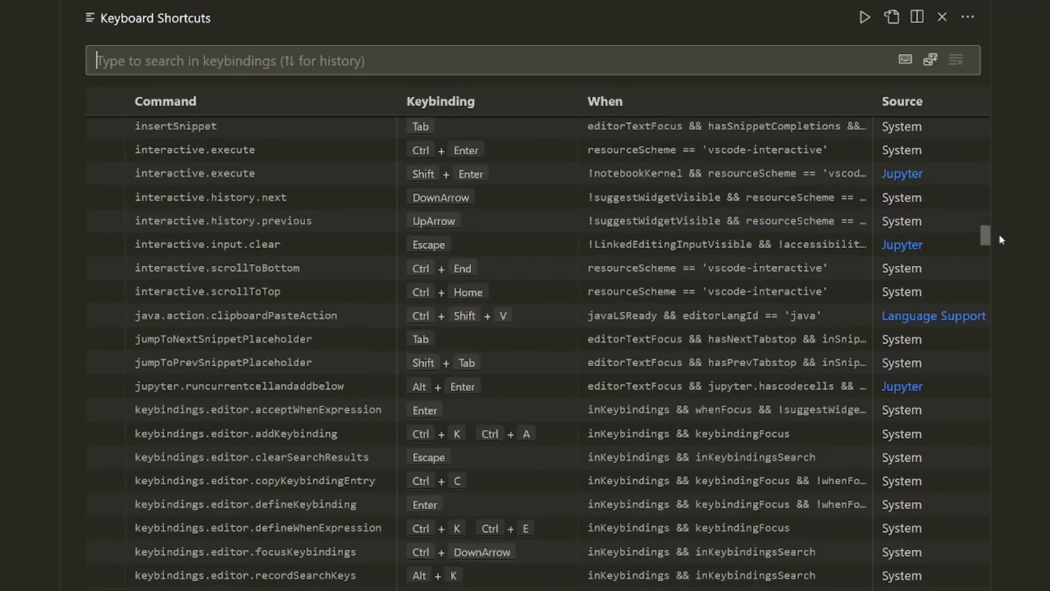
pyautogui.scroll(-3)
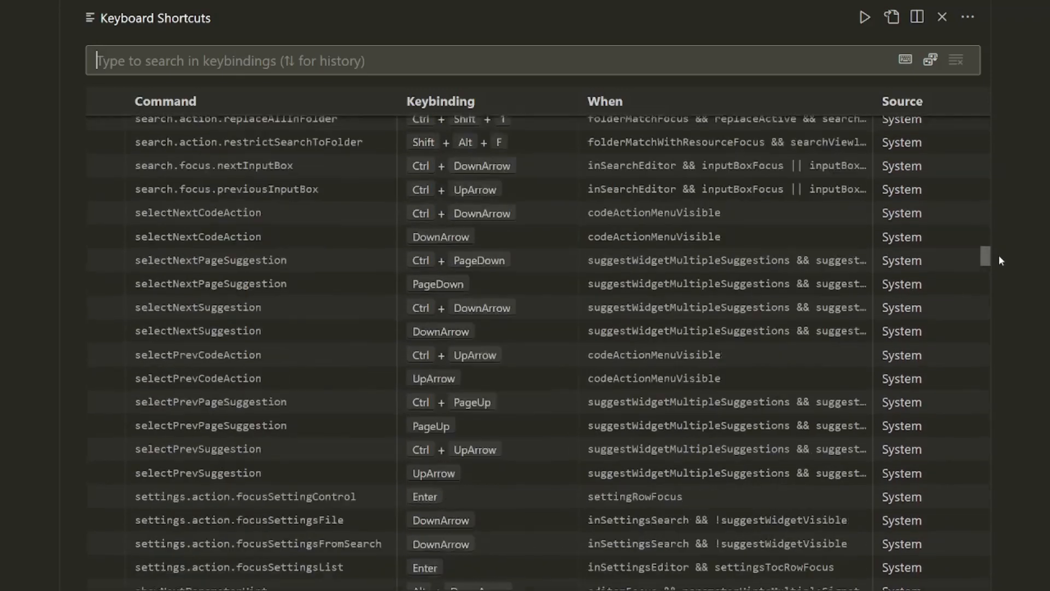
pyautogui.scroll(-3)
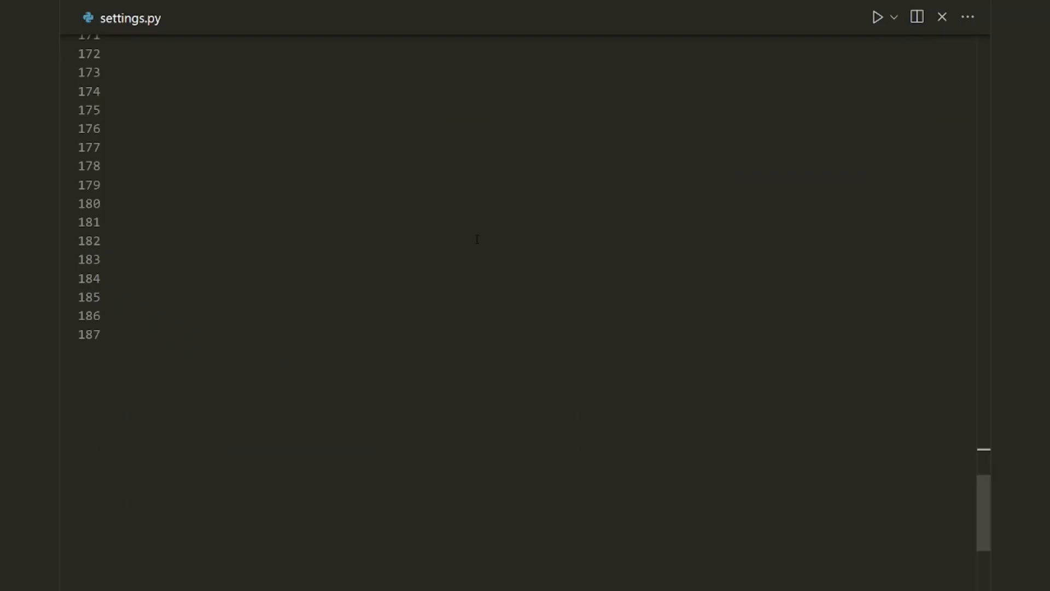
# Search the Command Palette for 'keyboard shortcuts'.
pyautogui.press('ctrl+shift+p')
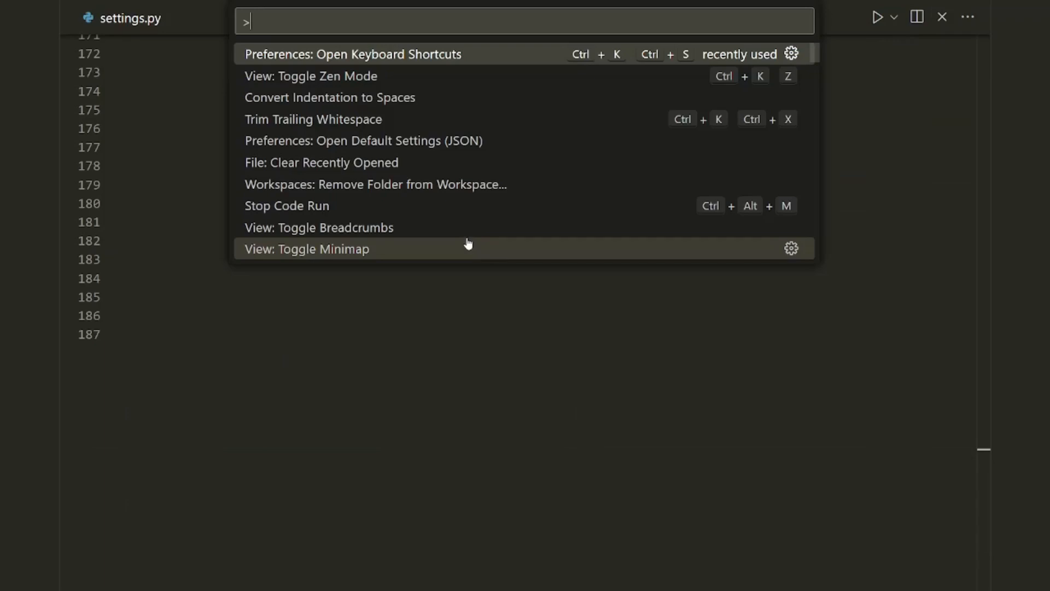
pyautogui.write('keyboard shor')
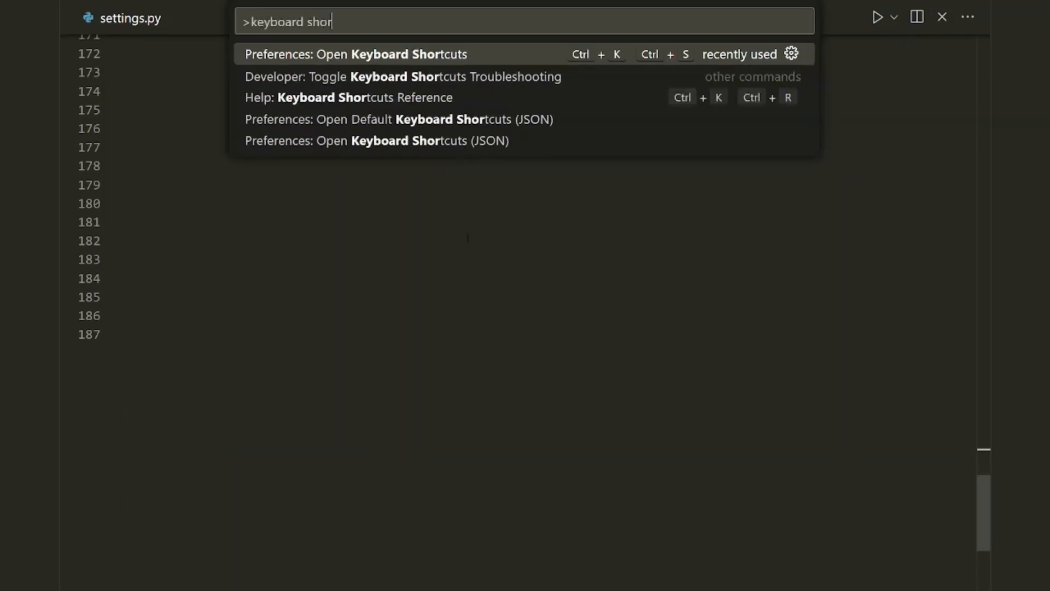
pyautogui.write('tcuts')
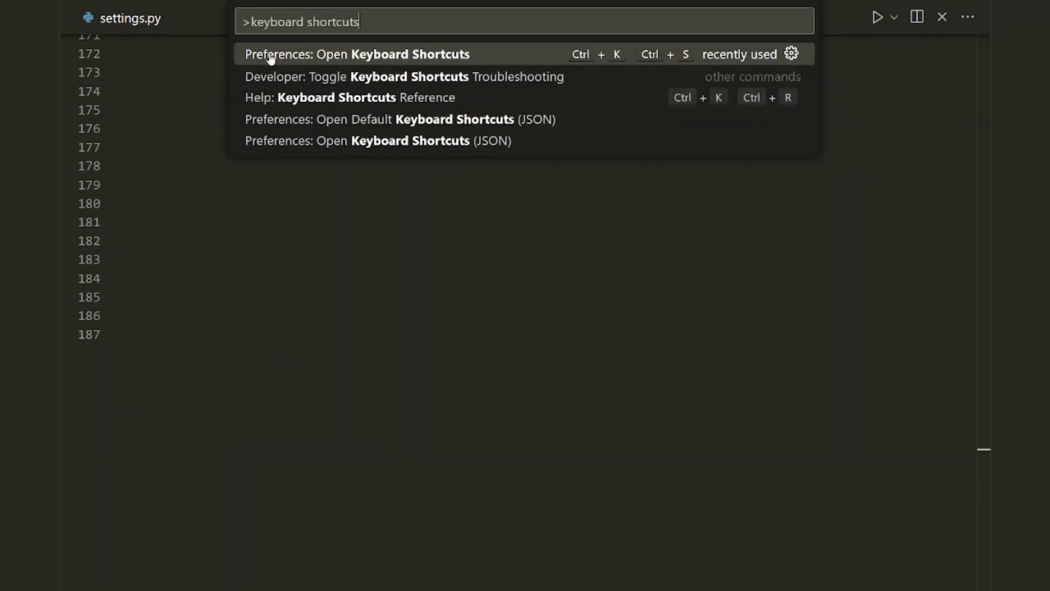
pyautogui.moveTo(395, 61)
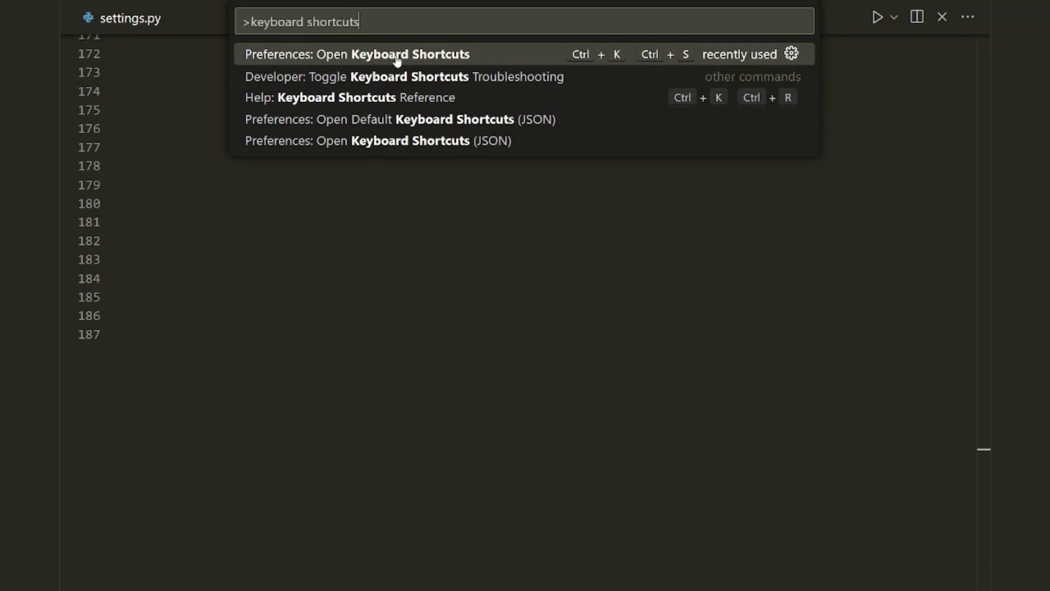
# Open Preferences: Open Keyboard Shortcuts and select the Close Window entry.
pyautogui.click(357, 54)
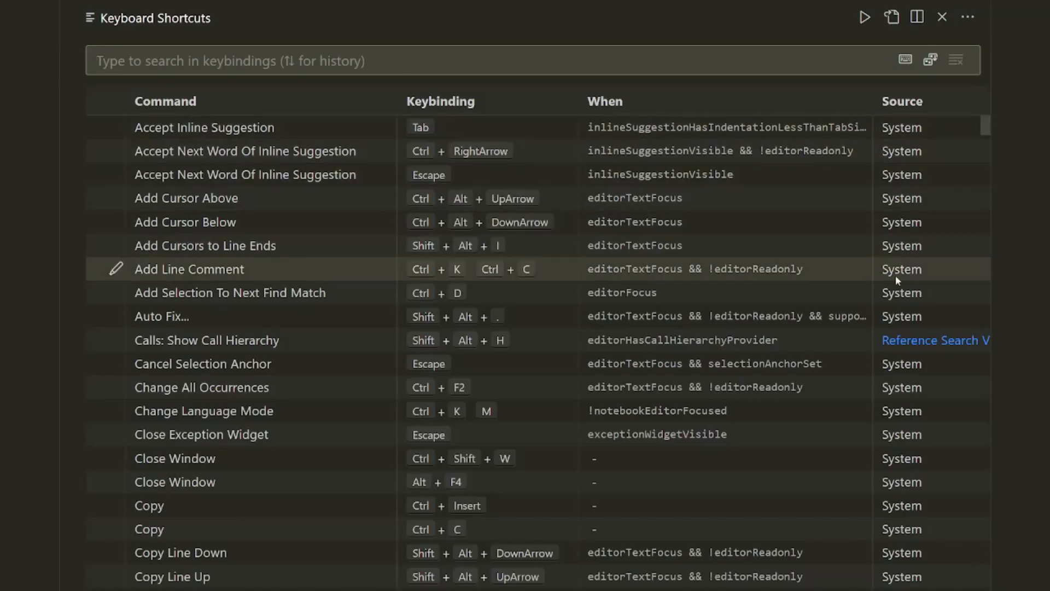
pyautogui.scroll(-3)
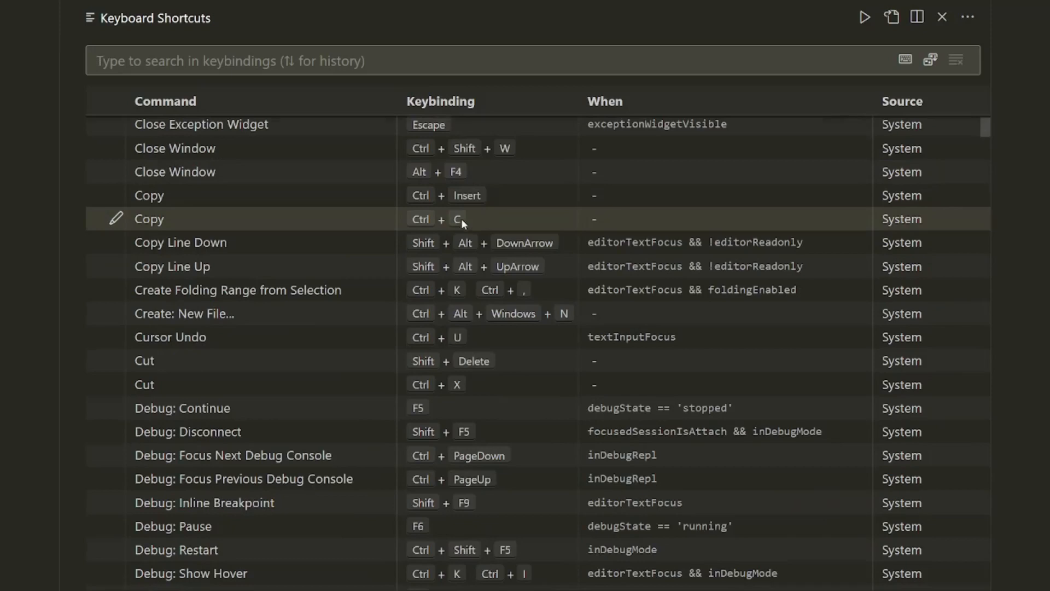
pyautogui.scroll(-3)
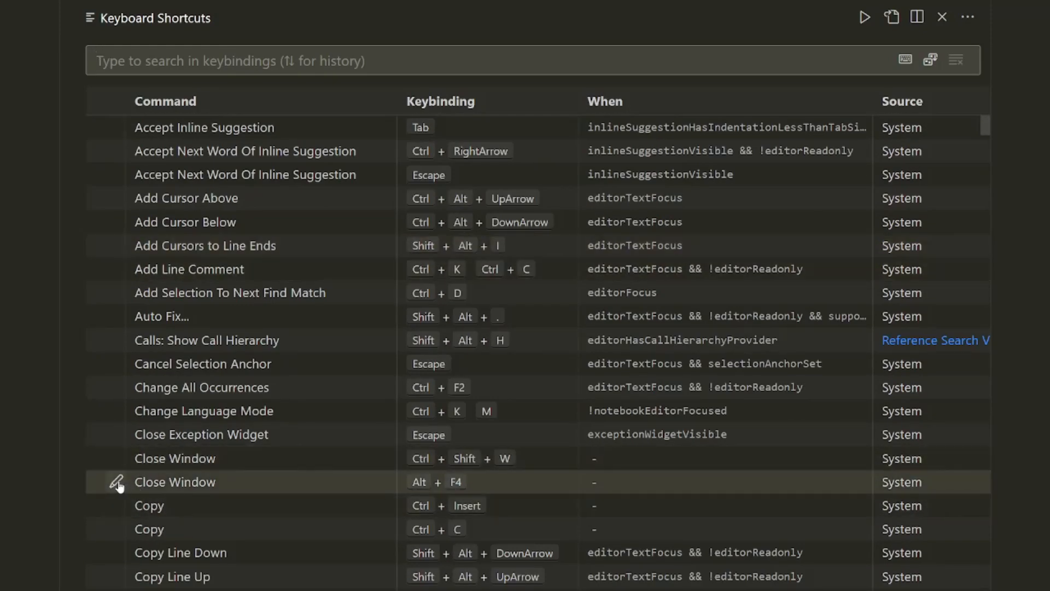
pyautogui.click(117, 482)
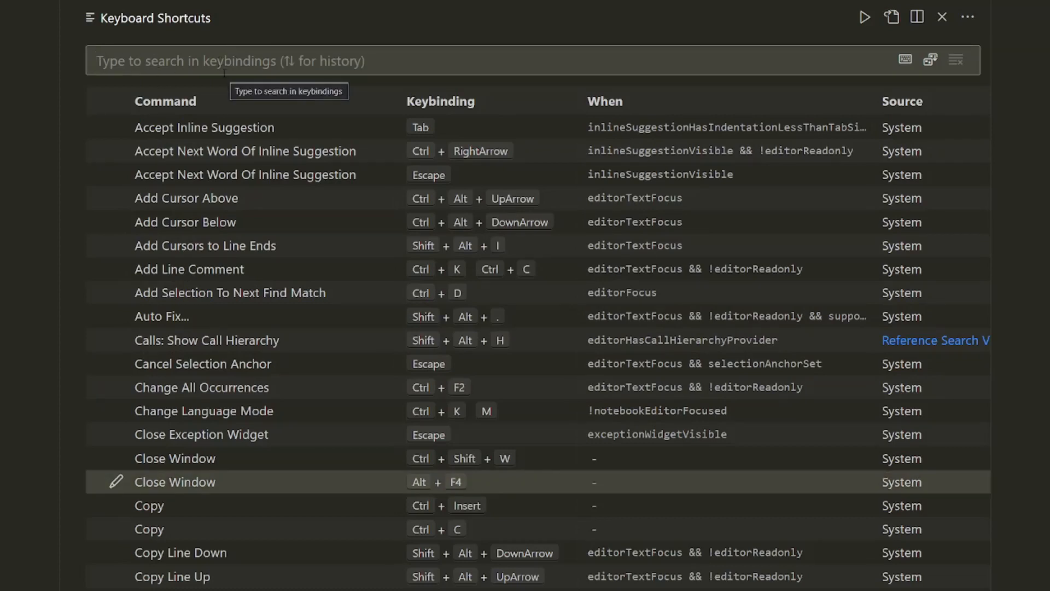
# Filter the keybindings list by 'terminal'.
pyautogui.write('terminat')
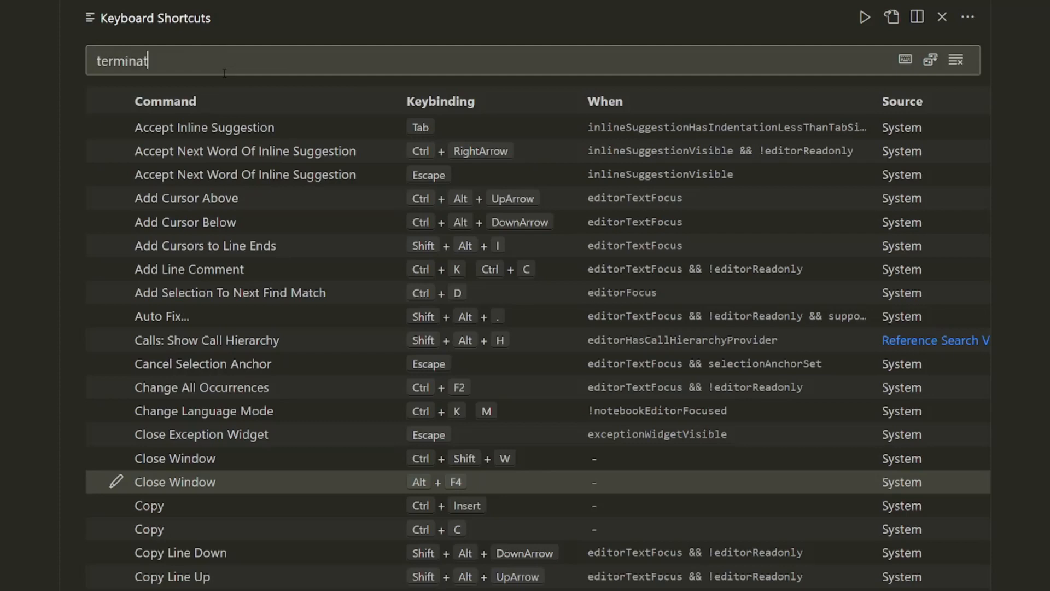
pyautogui.write('l')
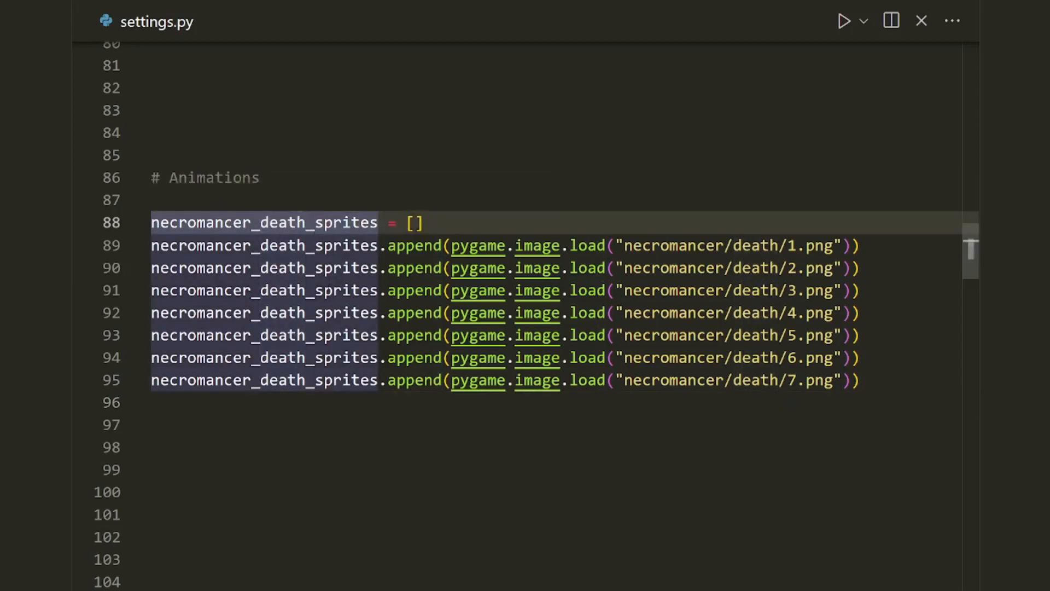
pyautogui.moveTo(263, 222)
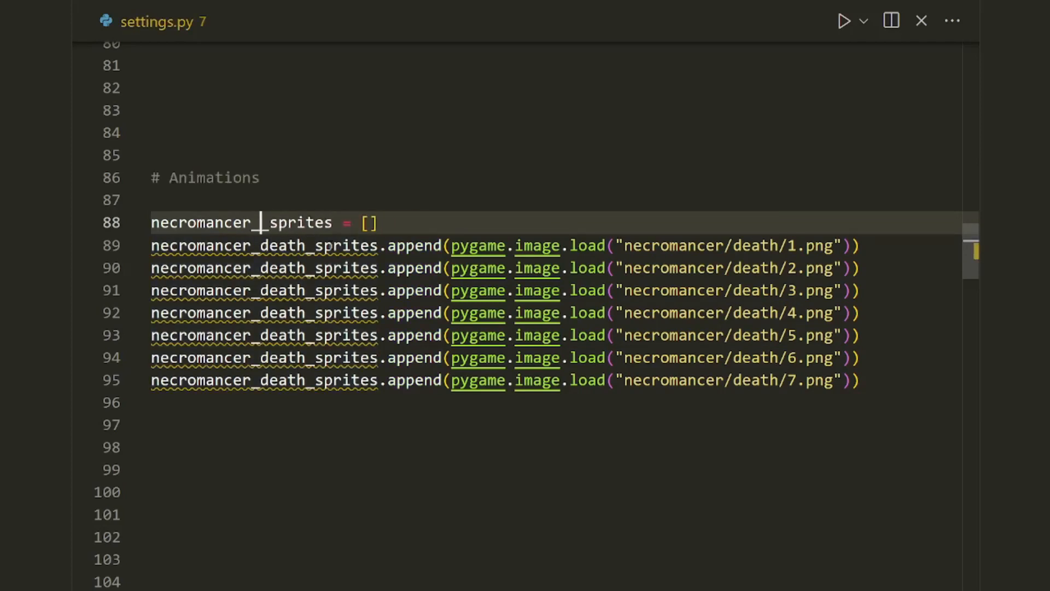
# Replace 'death' with 'dying' across the necromancer sprite variable and paths.
pyautogui.write('death')
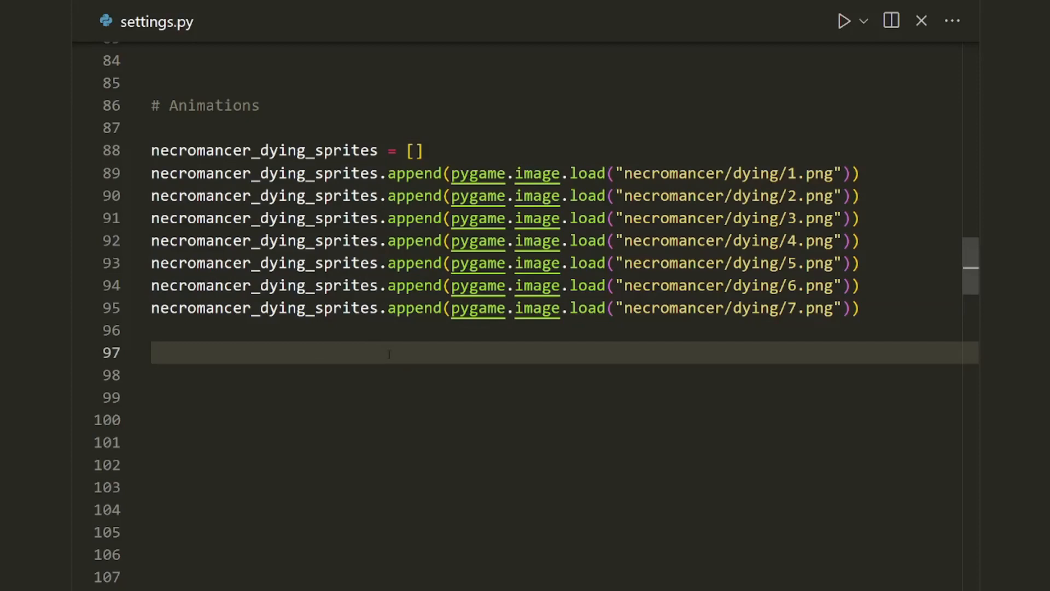
# Open top_down_shooter.py through Quick Open.
pyautogui.press('ctrl+p')
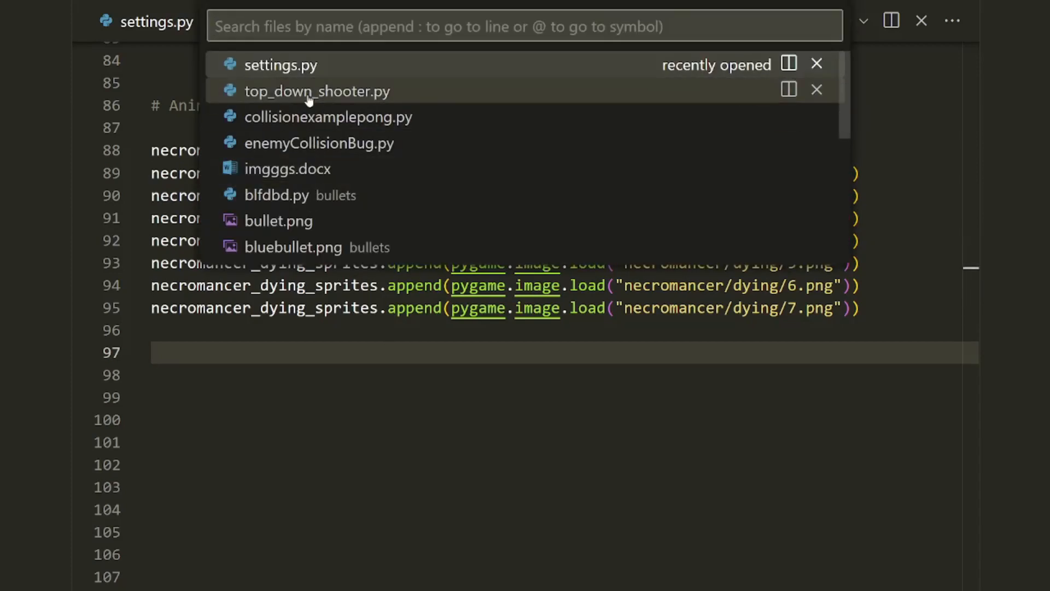
pyautogui.click(317, 90)
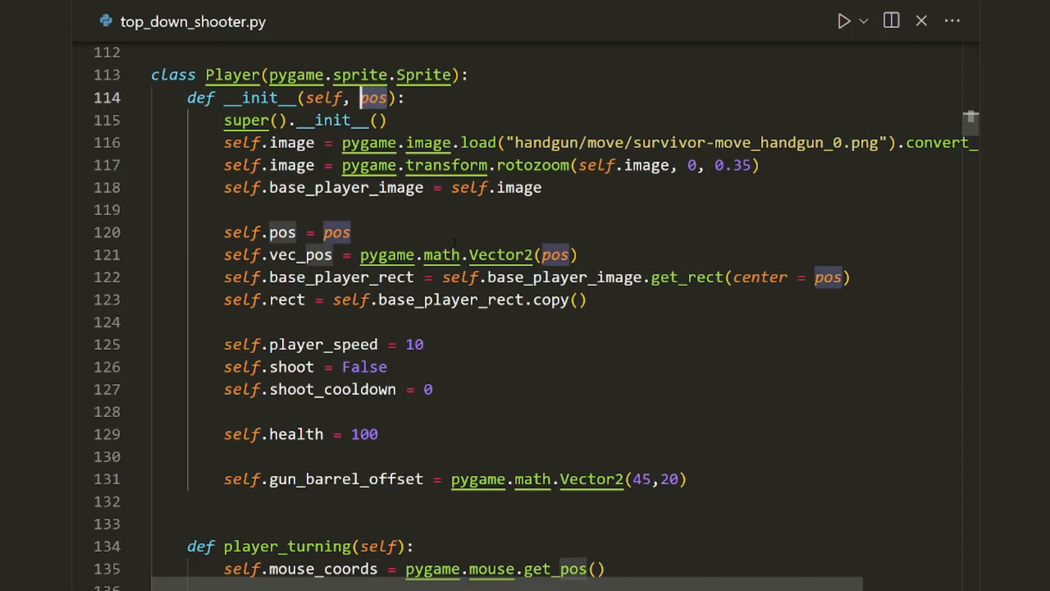
pyautogui.doubleClick(281, 232)
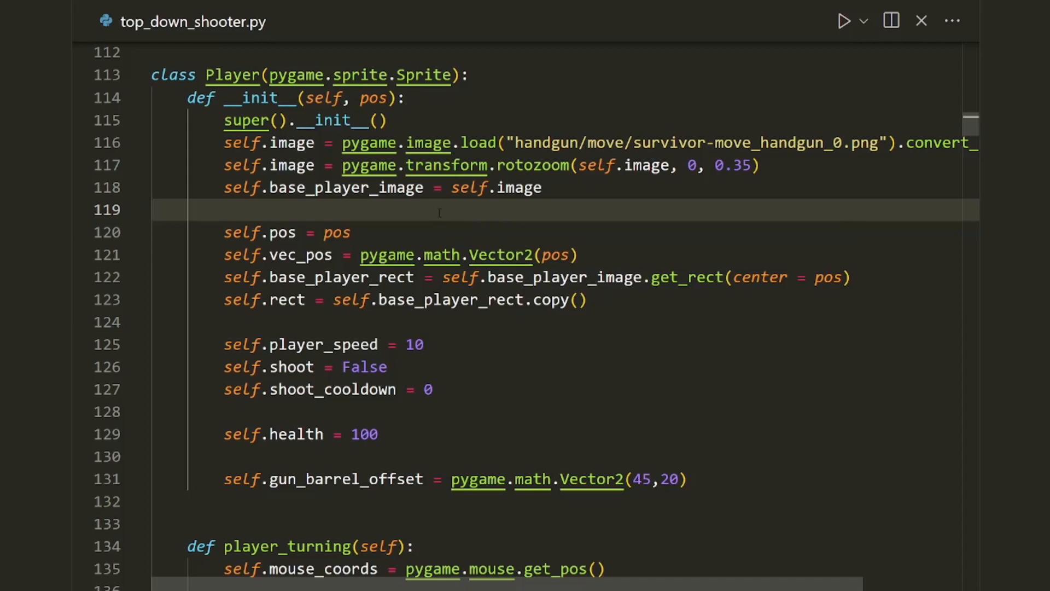
pyautogui.moveTo(373, 98)
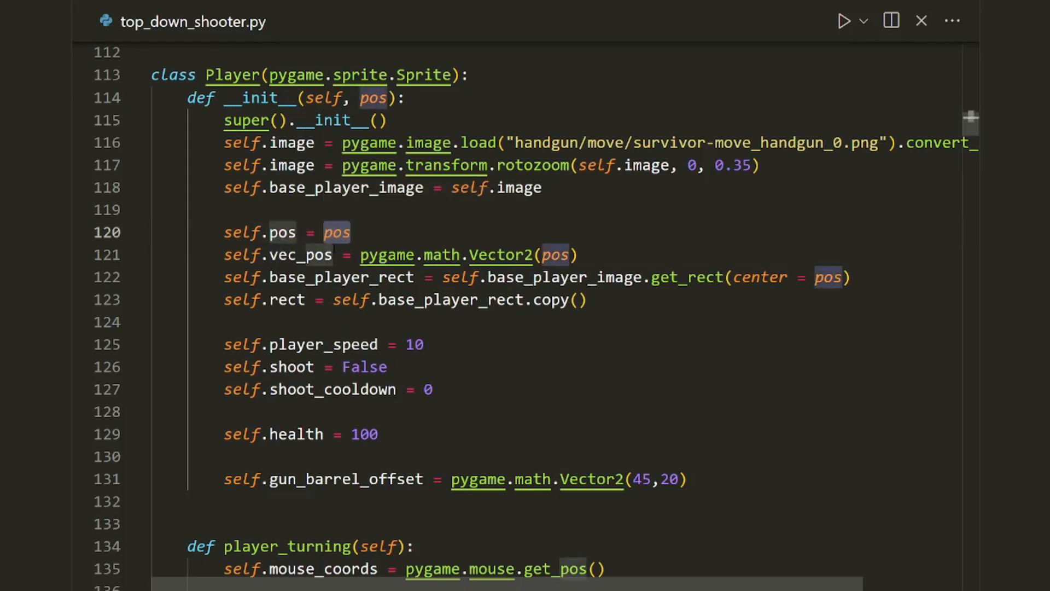
pyautogui.moveTo(288, 254)
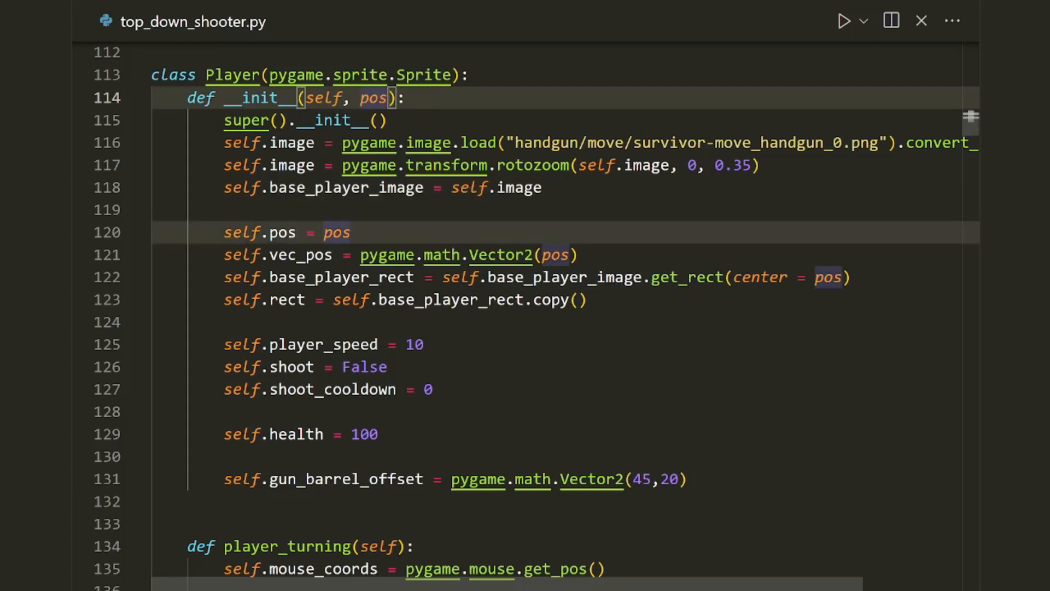
pyautogui.click(556, 255)
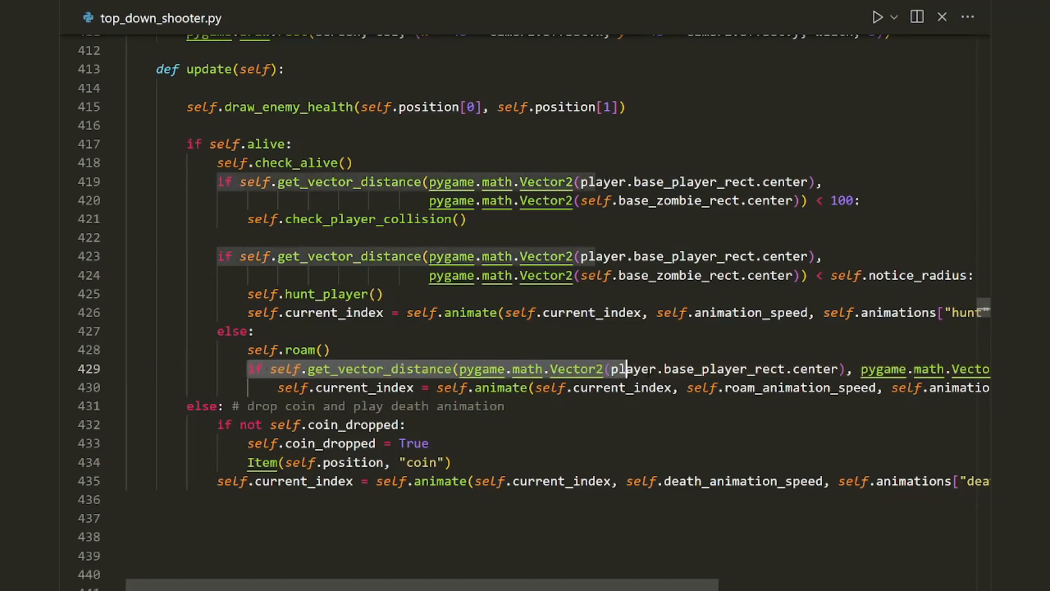
# Scroll horizontally to view the zombie's update method.
pyautogui.hscroll(3)
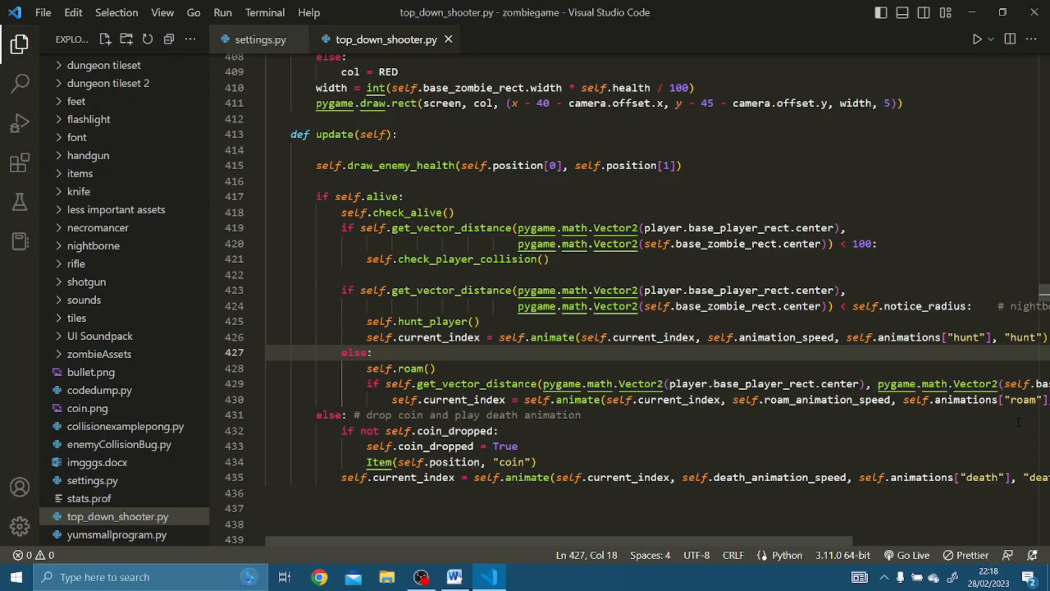
pyautogui.press('ctrl+k')
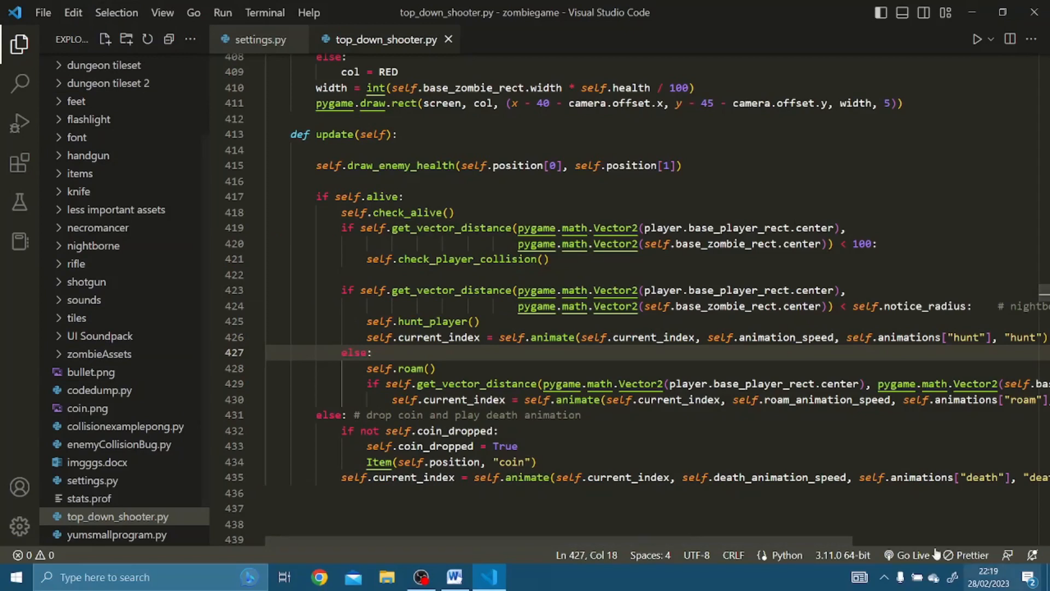
pyautogui.moveTo(936, 553)
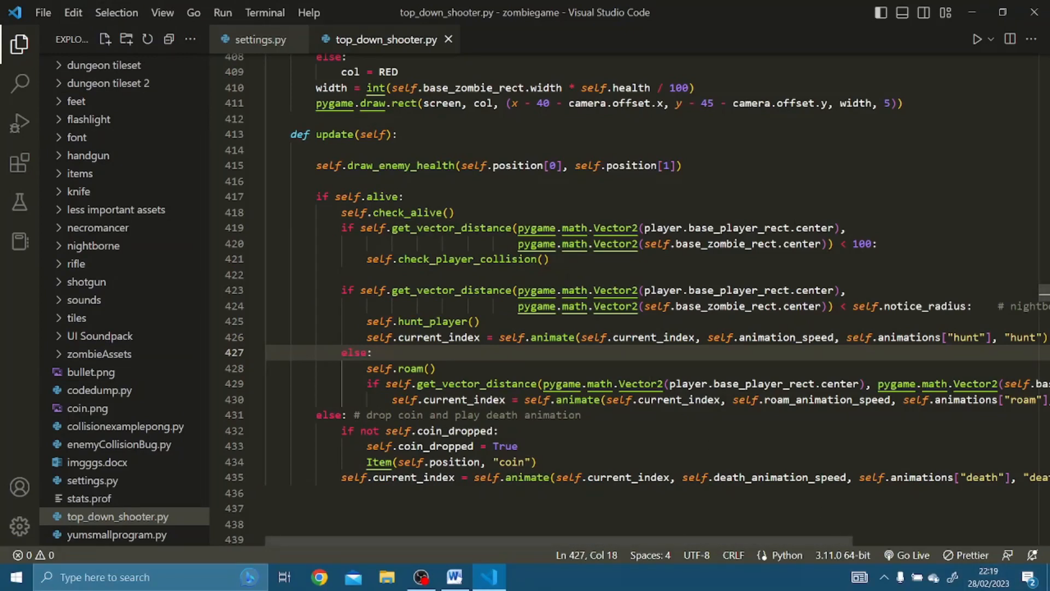